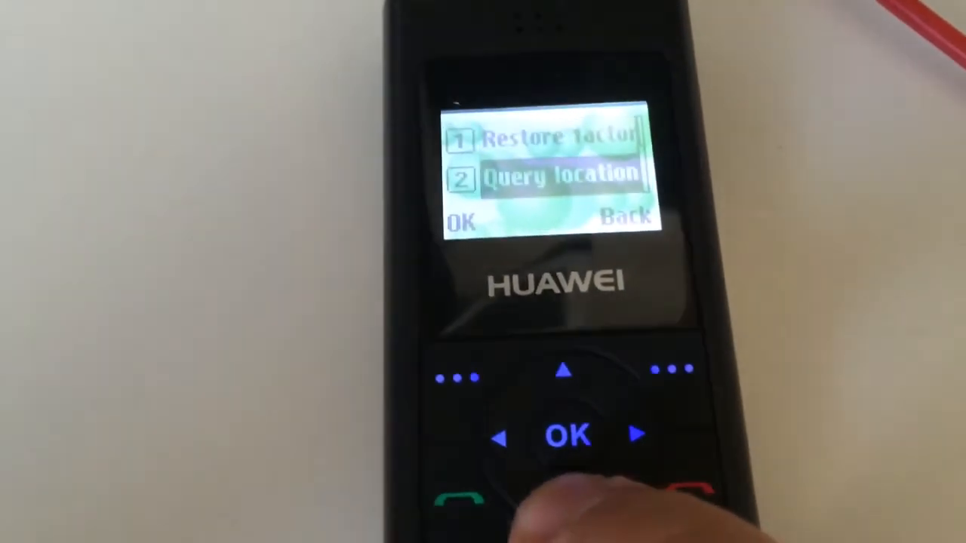
scroll("down", 3)
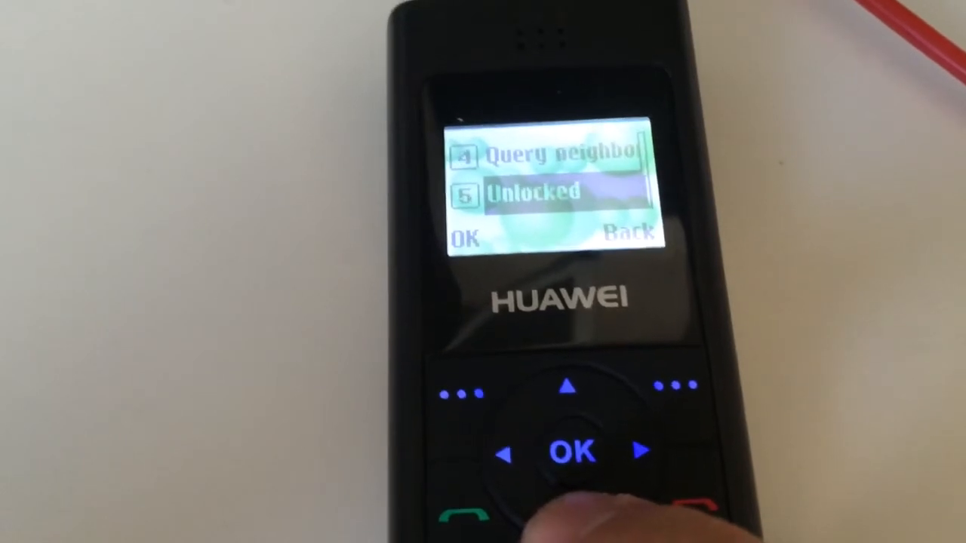